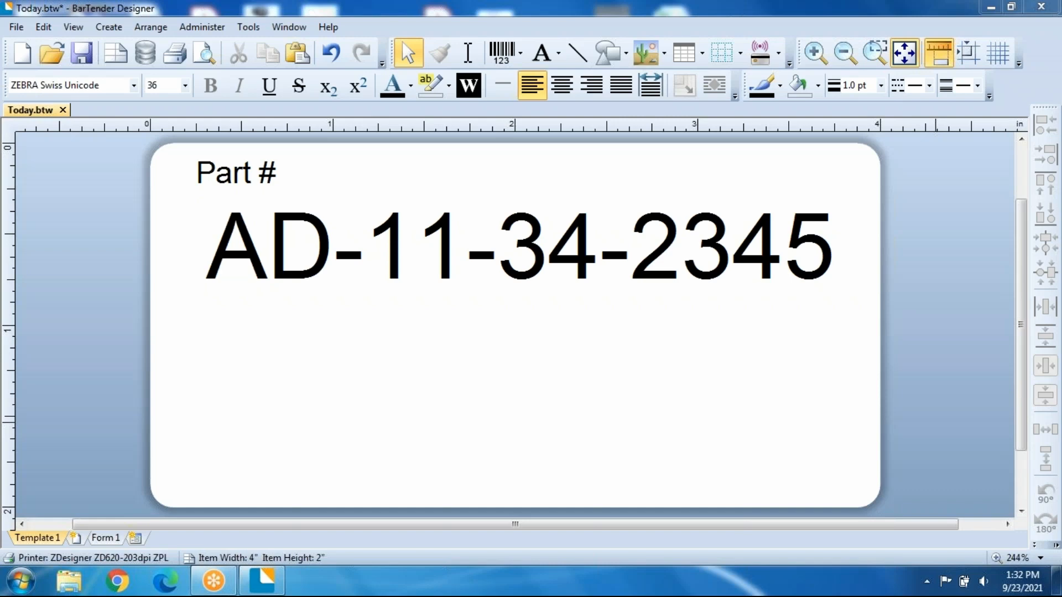
{"action": "mouse_move", "coordinate": [922, 418]}
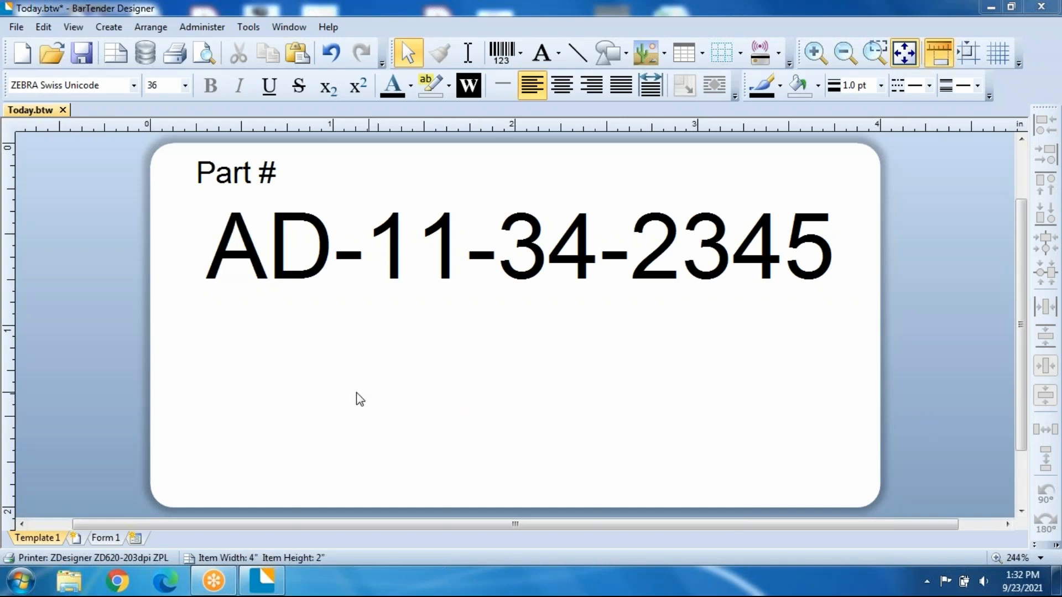
{"action": "mouse_move", "coordinate": [156, 268]}
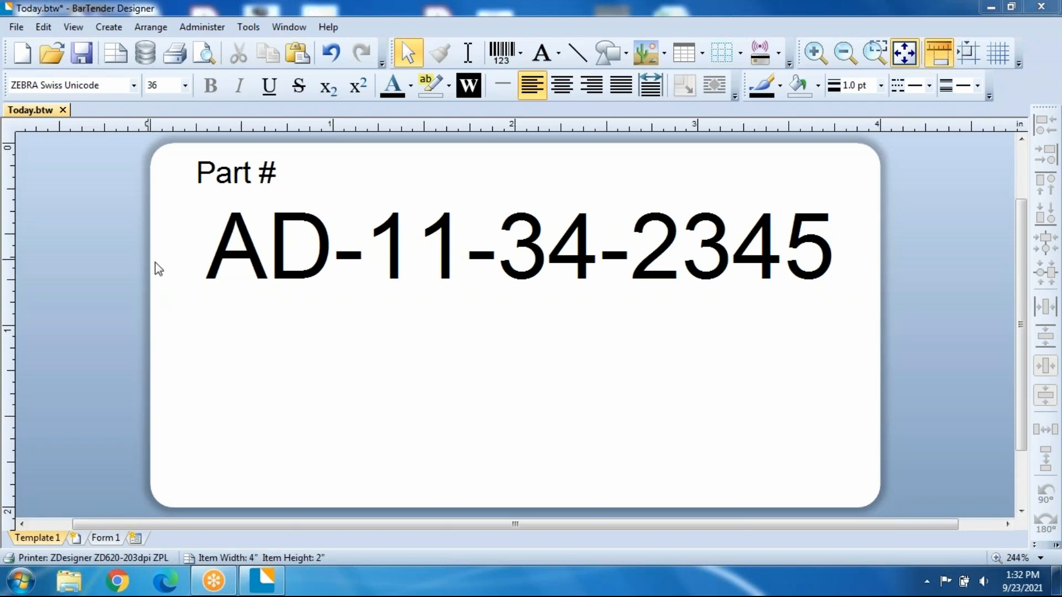
Show the View menu's Toolbox submenu listing the toolbox panels.
{"action": "left_click", "coordinate": [72, 27]}
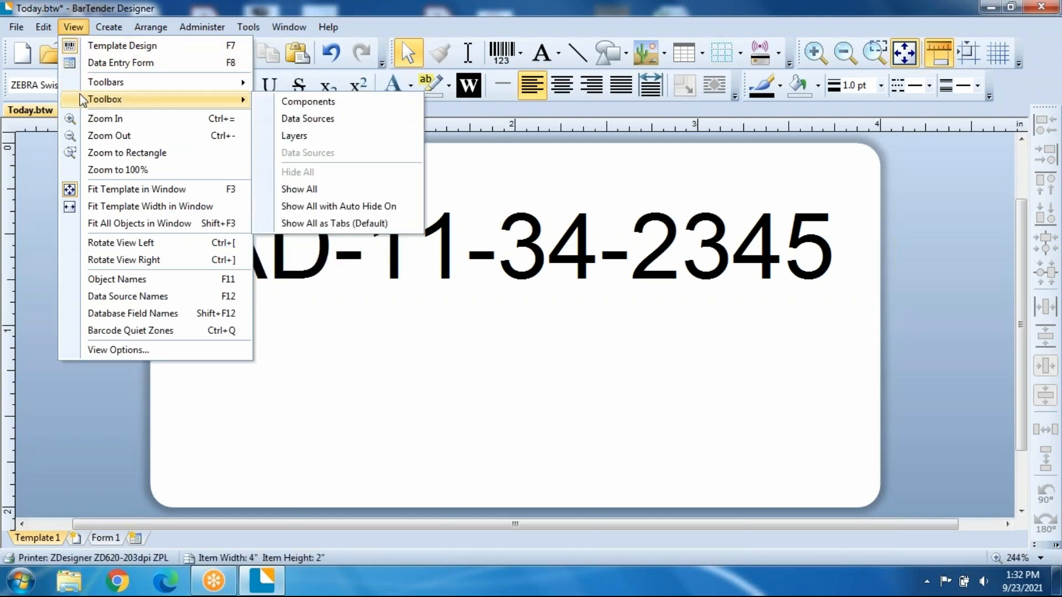
Show the Components panel and place the 'Label X of Y' sample below the part number.
{"action": "left_click", "coordinate": [307, 102]}
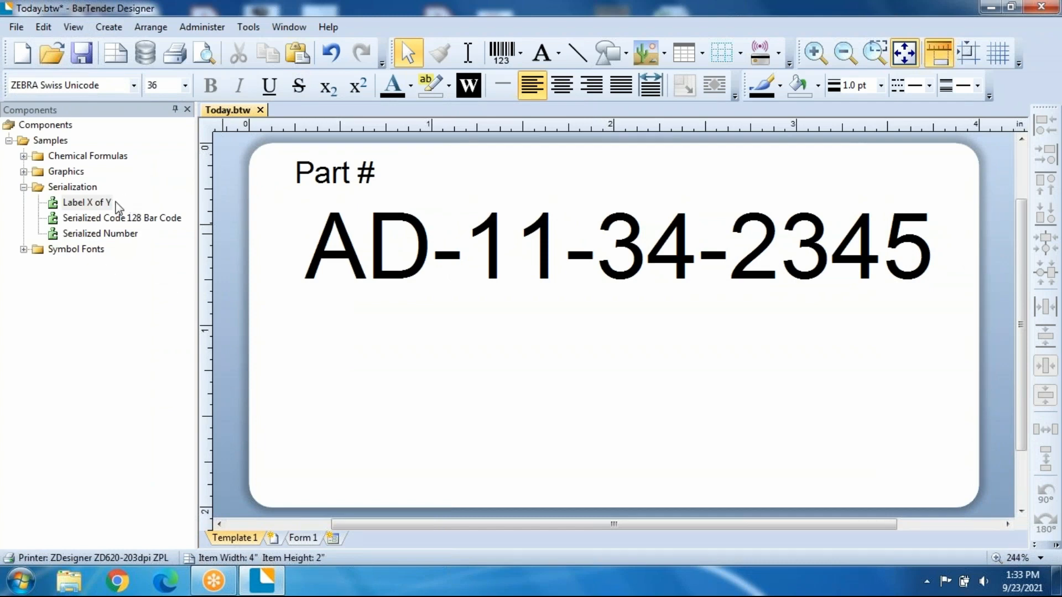
{"action": "mouse_move", "coordinate": [114, 207]}
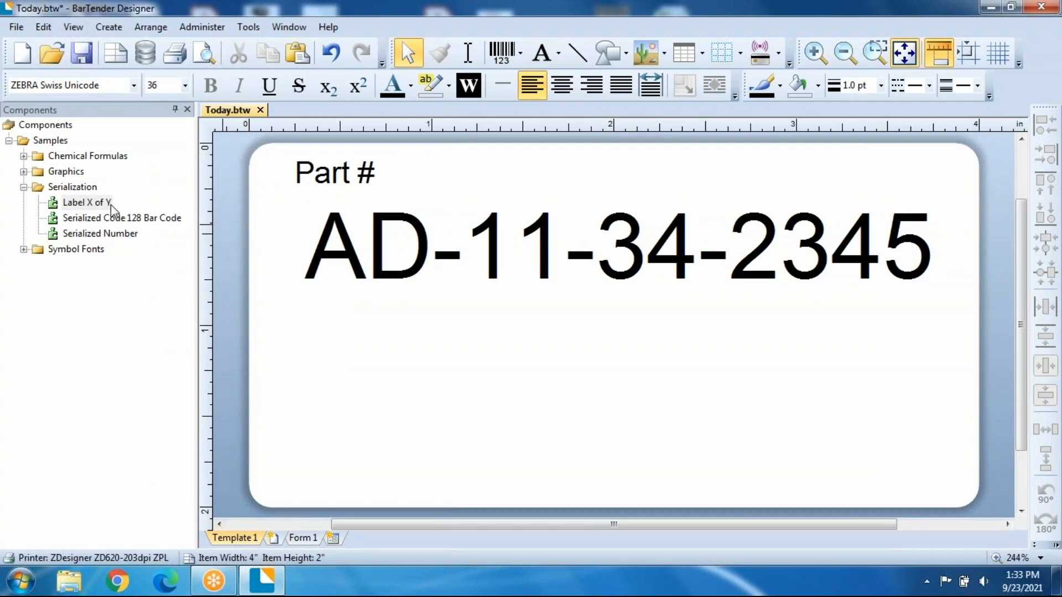
{"action": "left_click", "coordinate": [85, 202]}
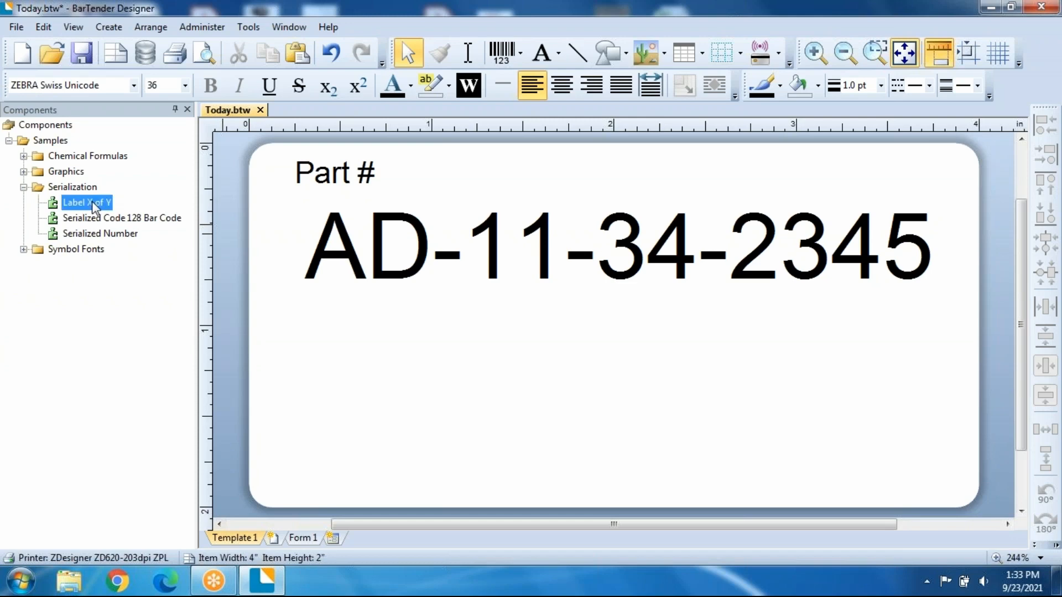
{"action": "left_click_drag", "start_coordinate": [87, 202], "coordinate": [619, 425]}
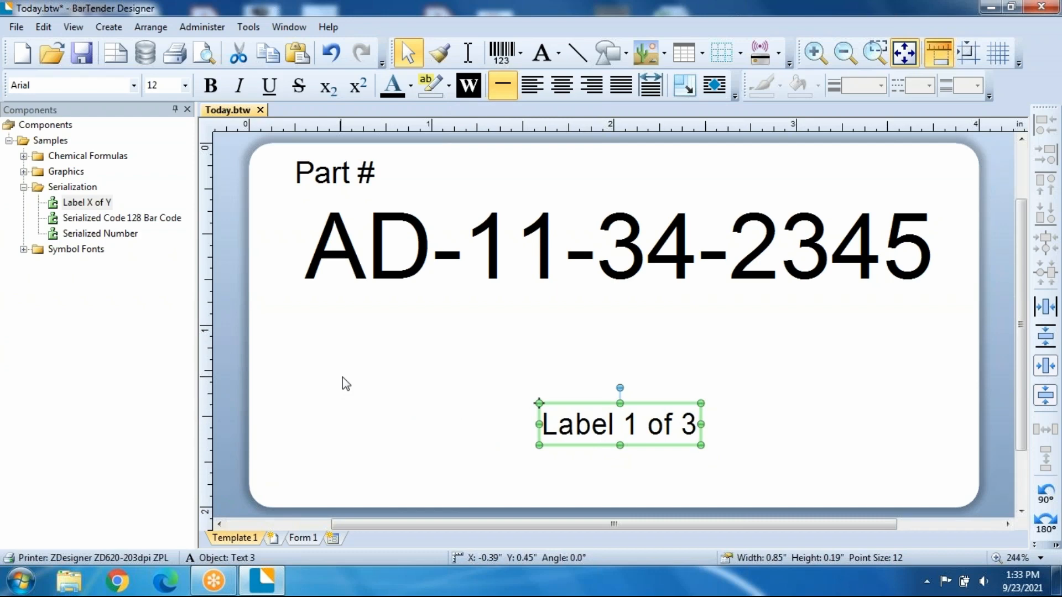
{"action": "mouse_move", "coordinate": [359, 398]}
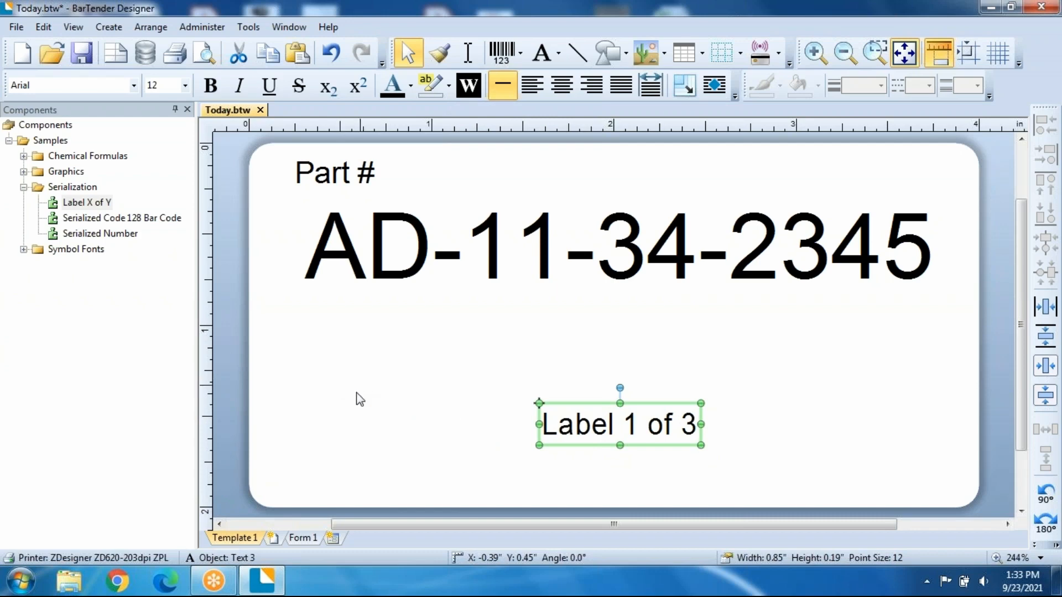
{"action": "left_click", "coordinate": [389, 426]}
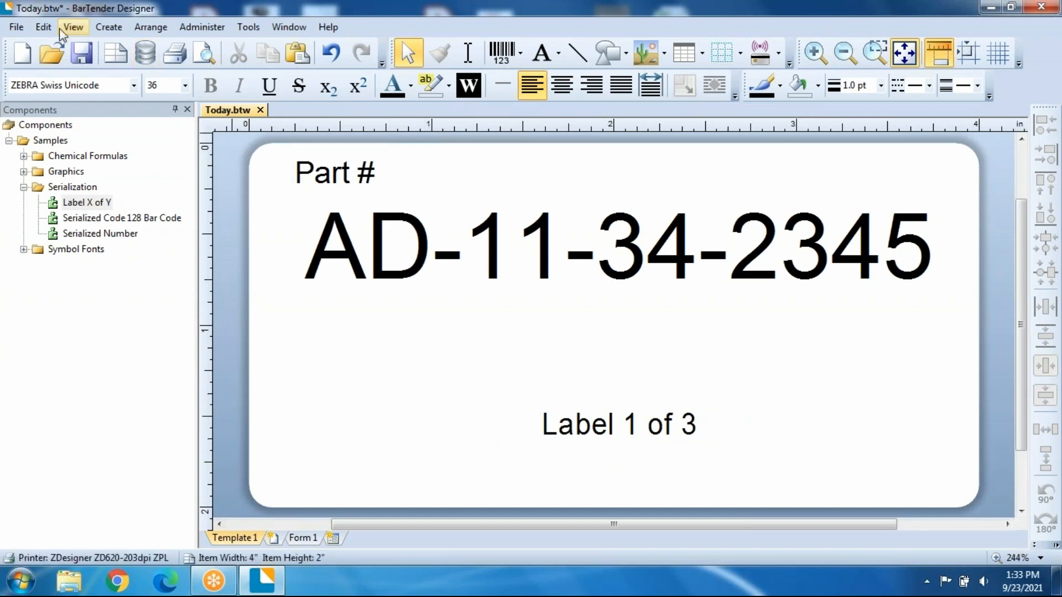
Open the Print dialog and set Serial Numbers to 5.
{"action": "left_click", "coordinate": [15, 27]}
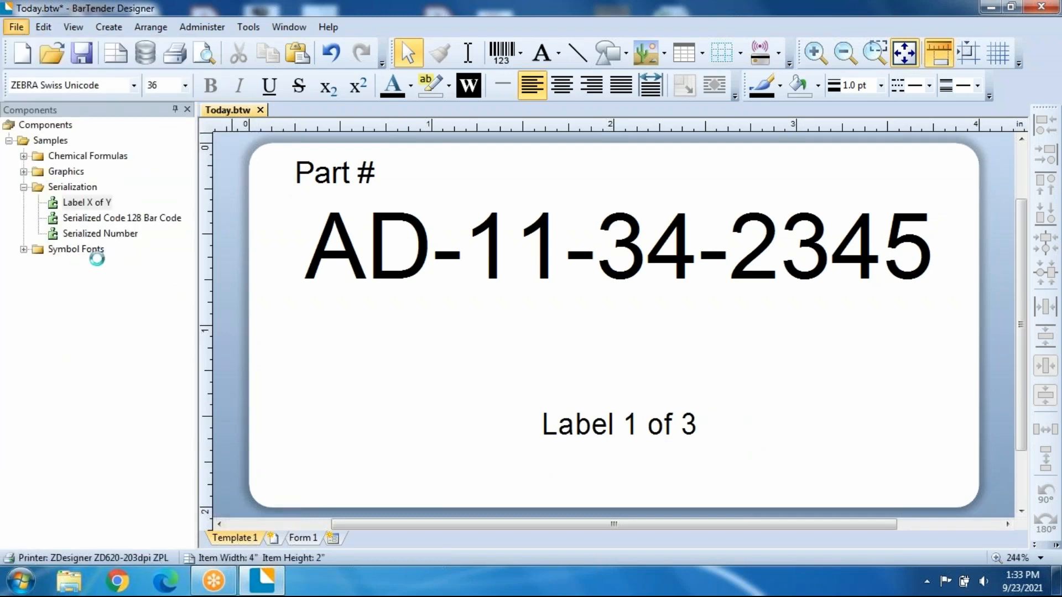
{"action": "left_click", "coordinate": [173, 53]}
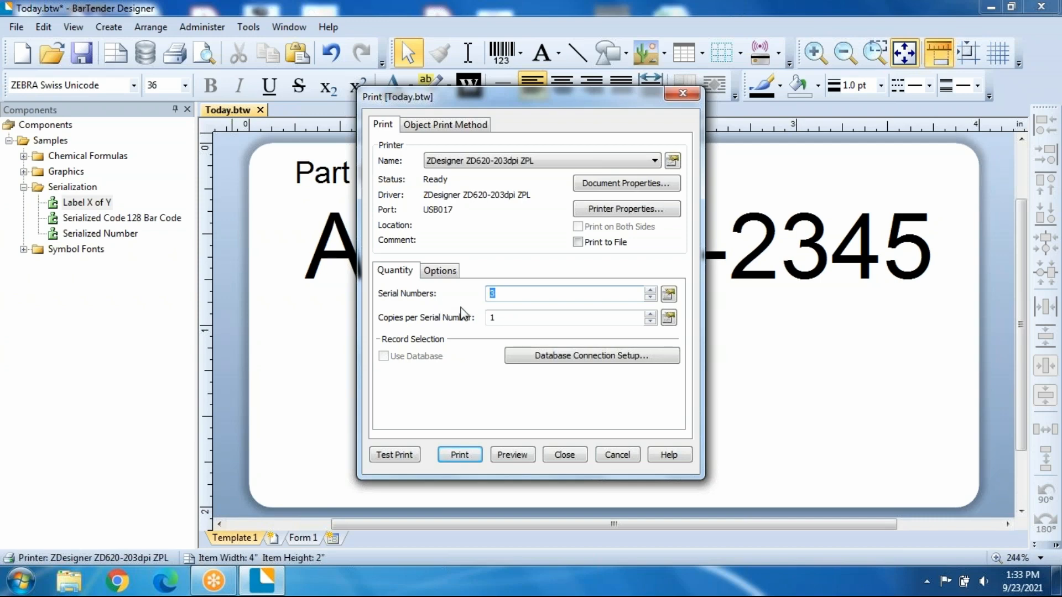
{"action": "type", "text": "5"}
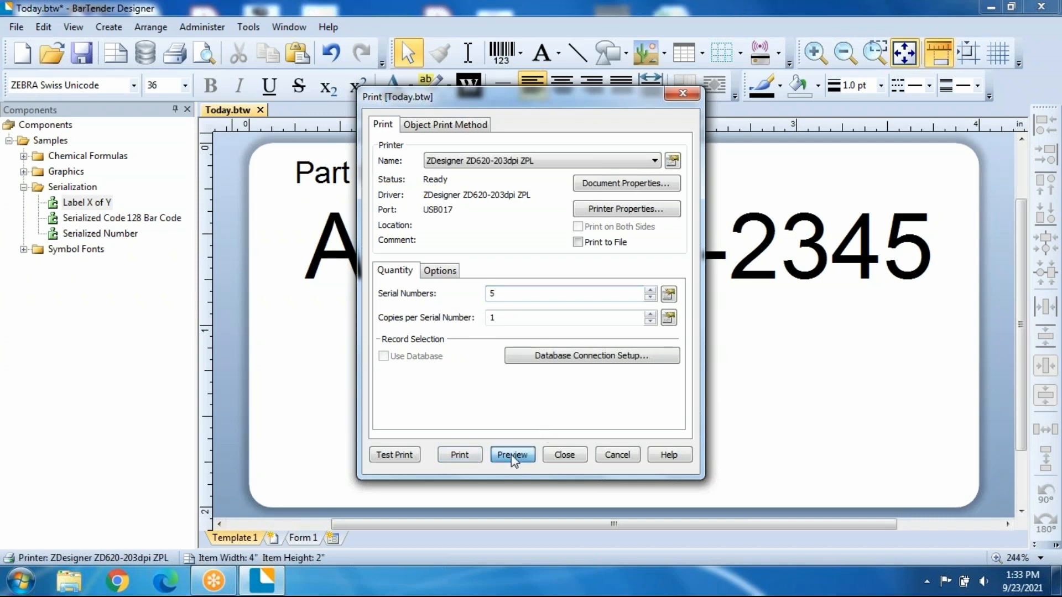
Preview all five serialized labels page by page, then close the preview.
{"action": "left_click", "coordinate": [511, 454]}
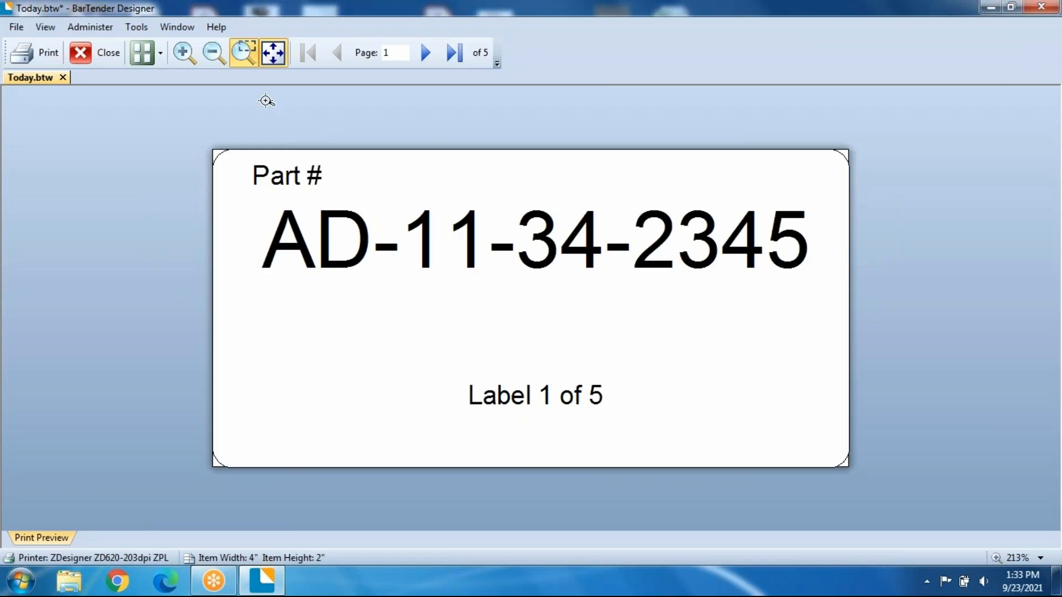
{"action": "mouse_move", "coordinate": [425, 53]}
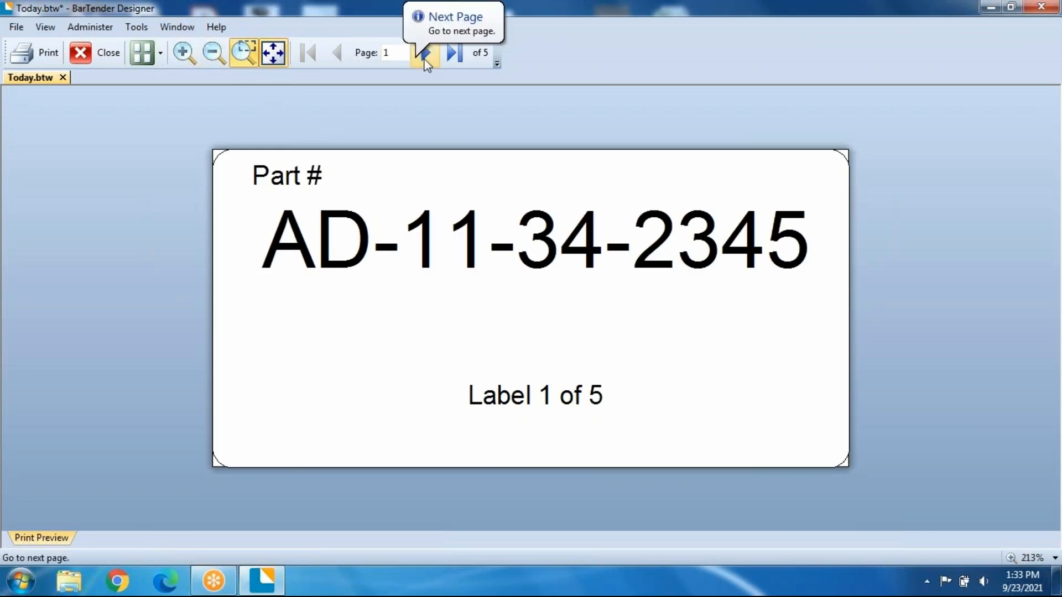
{"action": "left_click", "coordinate": [425, 53]}
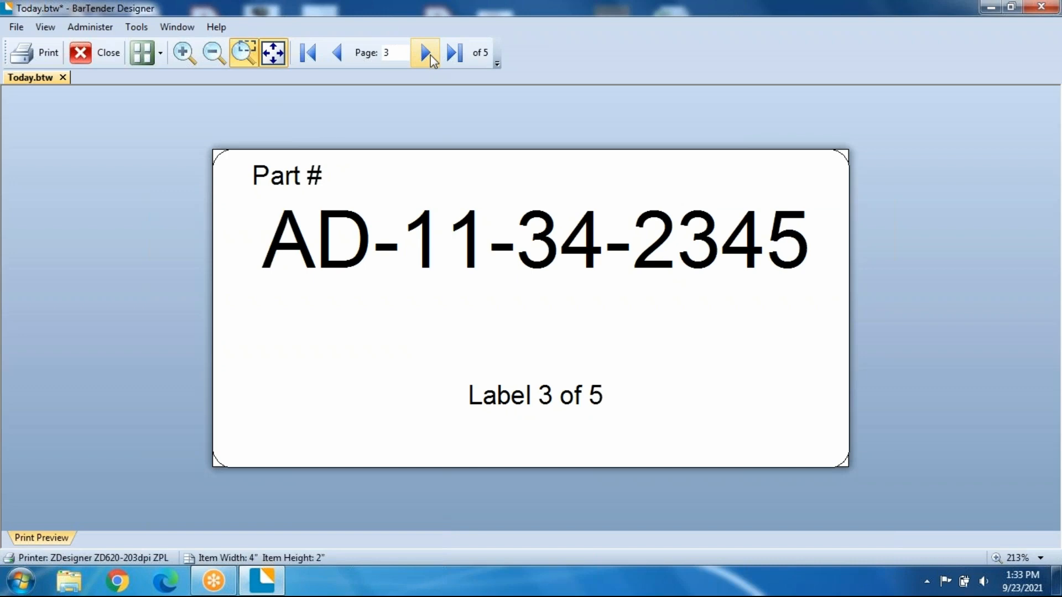
{"action": "left_click", "coordinate": [453, 52]}
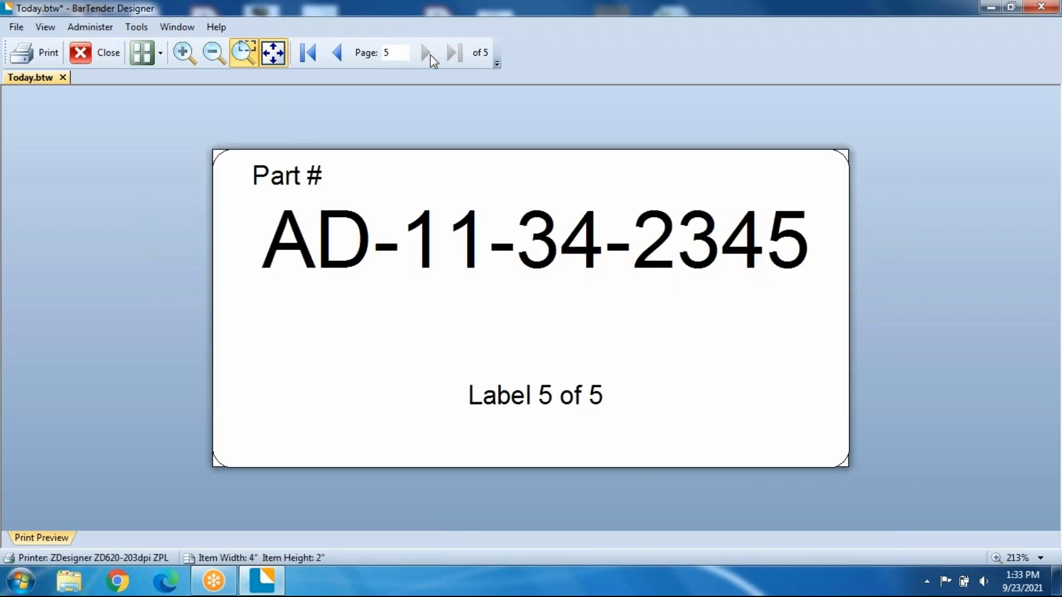
{"action": "mouse_move", "coordinate": [351, 63]}
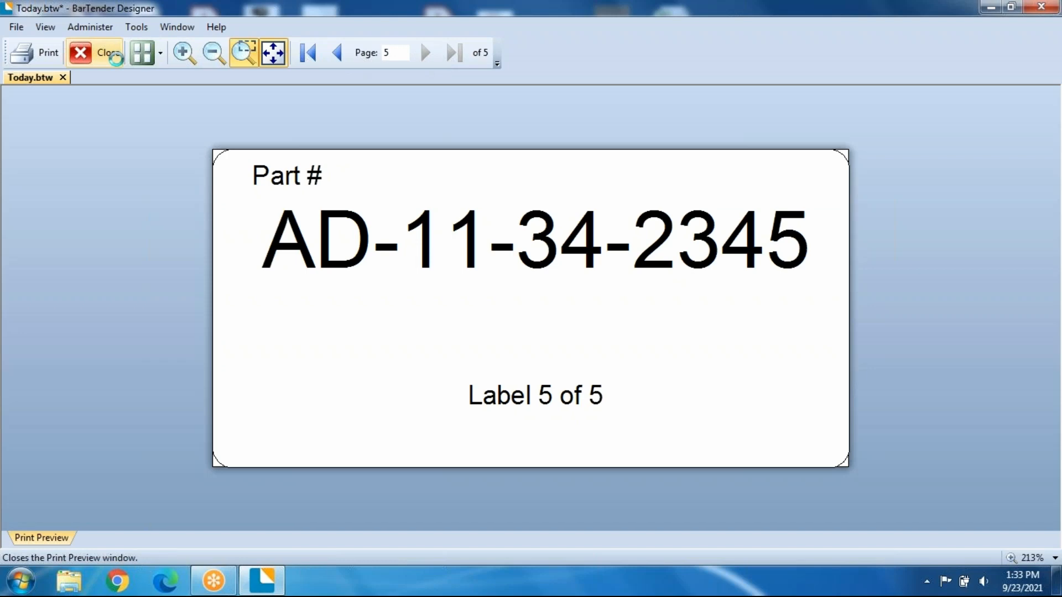
{"action": "left_click", "coordinate": [95, 52]}
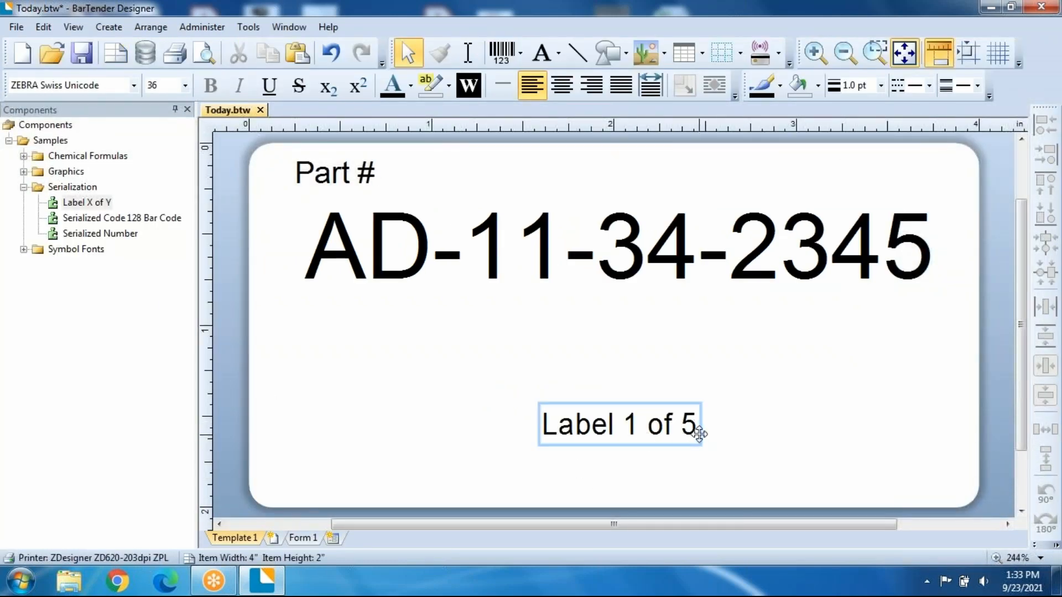
Open the 'Label 1 of 5' text properties and view the '5' Visual Basic Script source.
{"action": "double_click", "coordinate": [618, 425]}
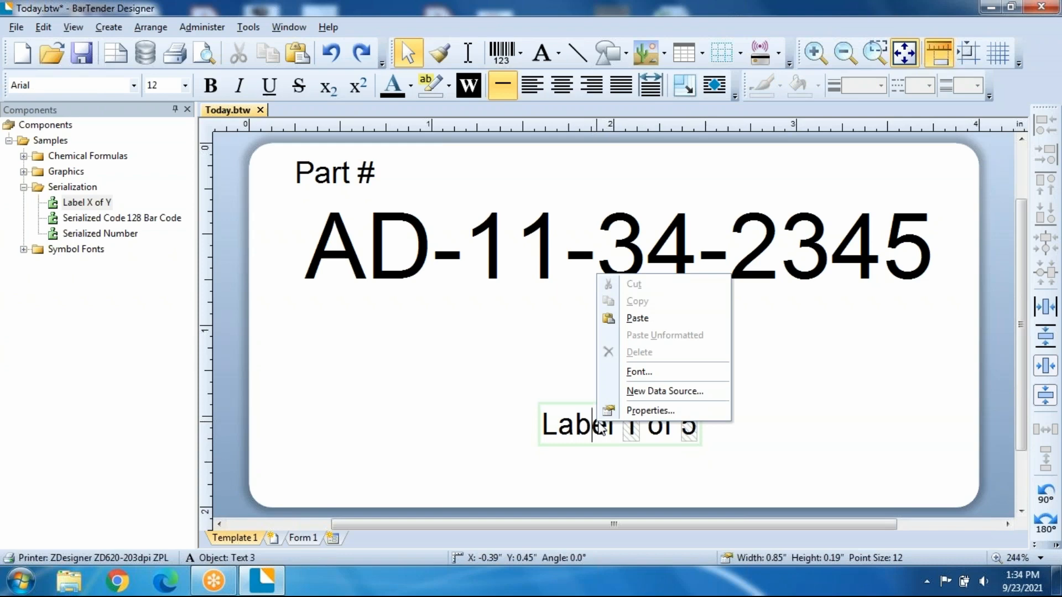
{"action": "mouse_move", "coordinate": [648, 410]}
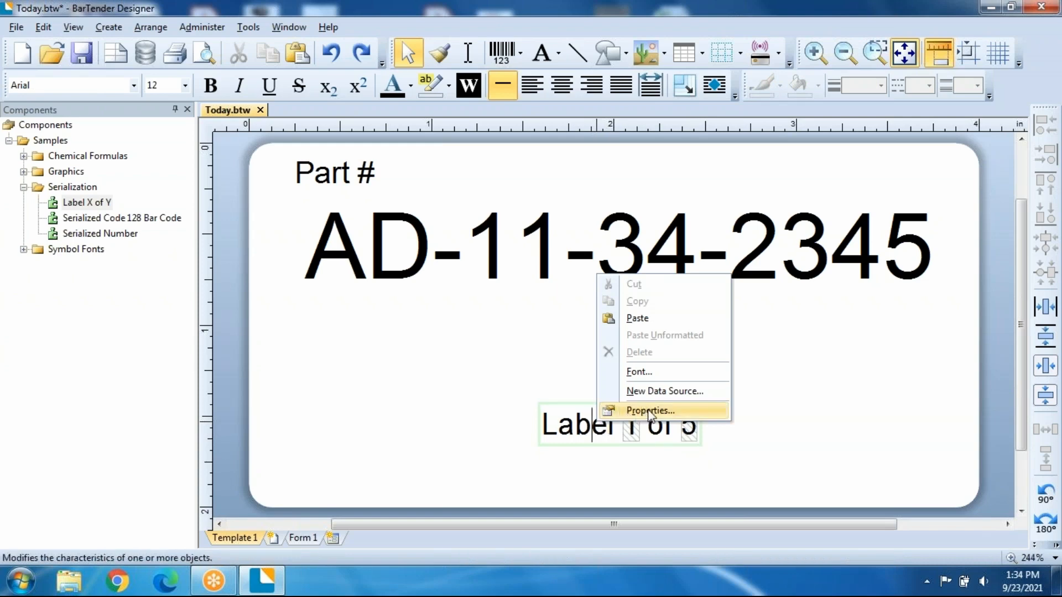
{"action": "mouse_move", "coordinate": [657, 409]}
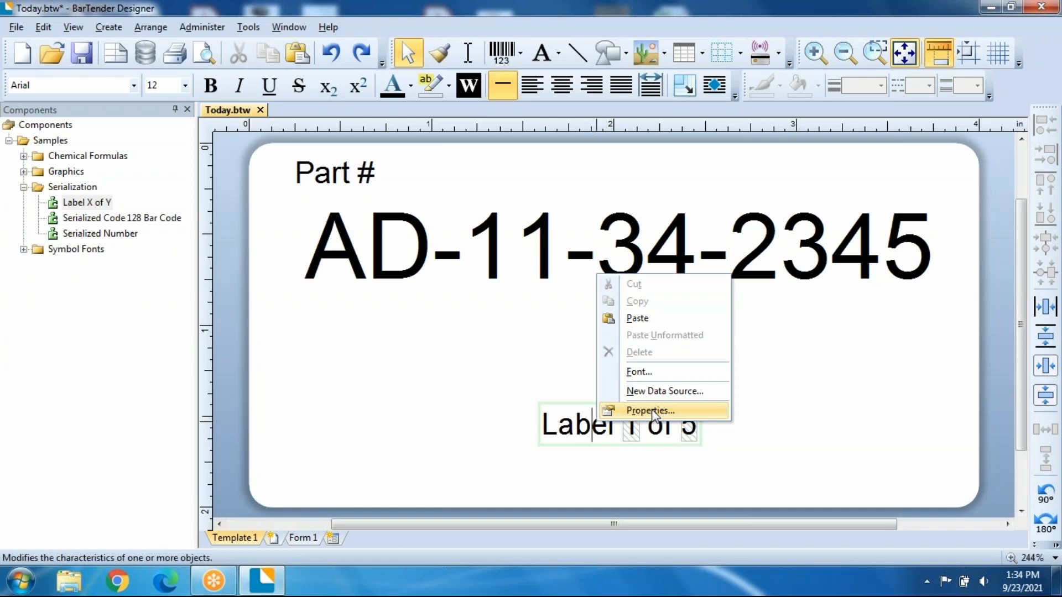
{"action": "left_click", "coordinate": [648, 410]}
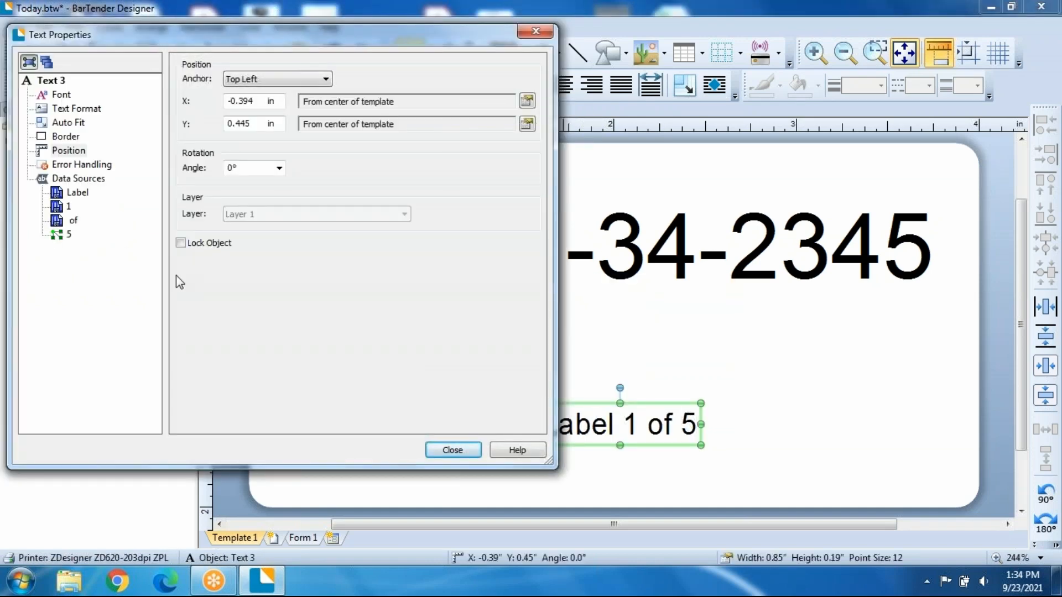
{"action": "left_click", "coordinate": [69, 234]}
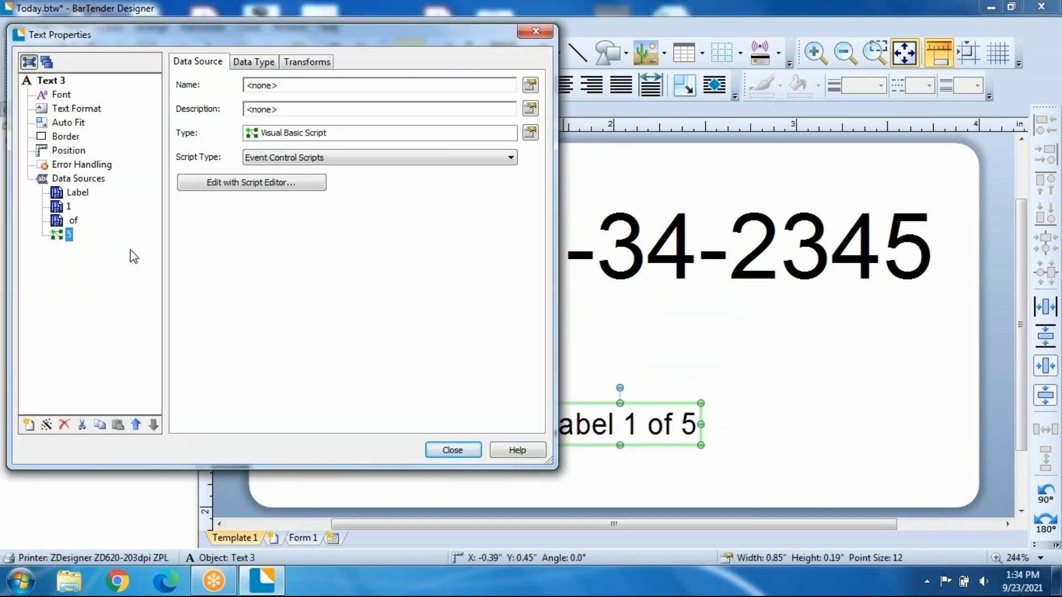
{"action": "mouse_move", "coordinate": [98, 245]}
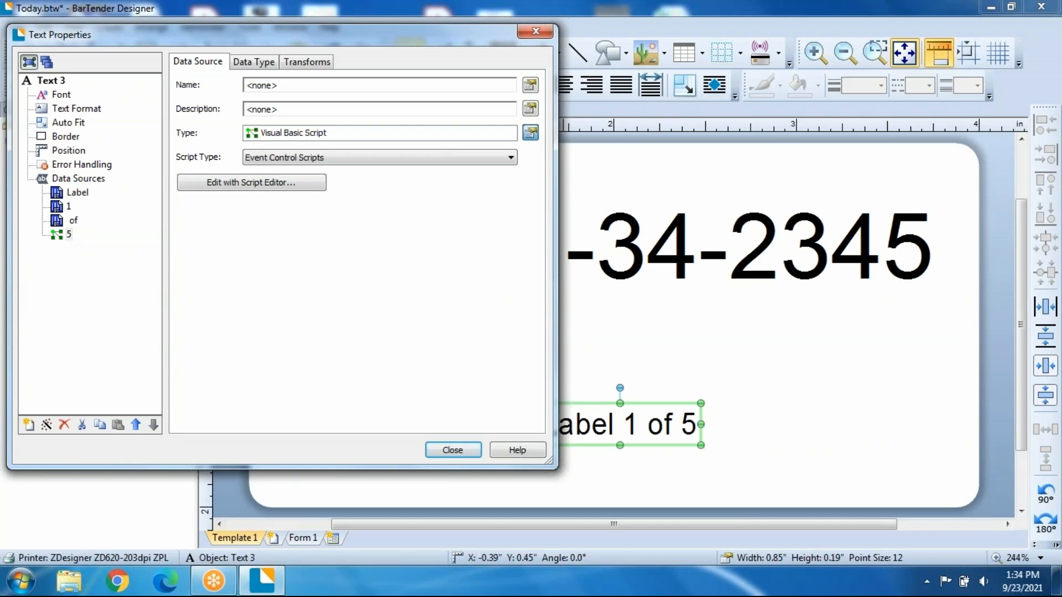
Change the '5' total-count source type to Database Field and close the properties.
{"action": "left_click", "coordinate": [530, 132]}
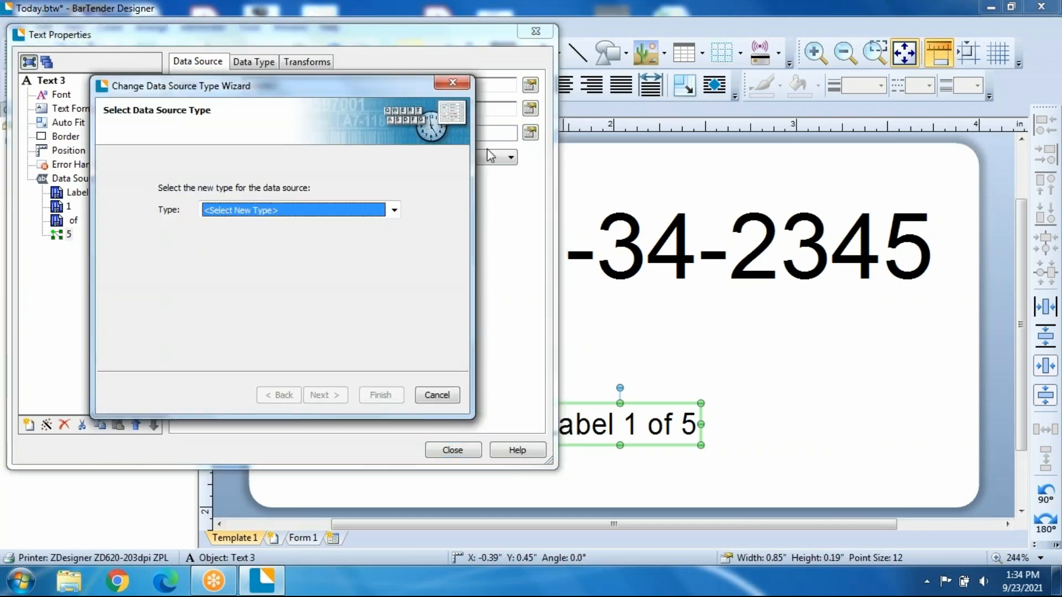
{"action": "left_click", "coordinate": [393, 210]}
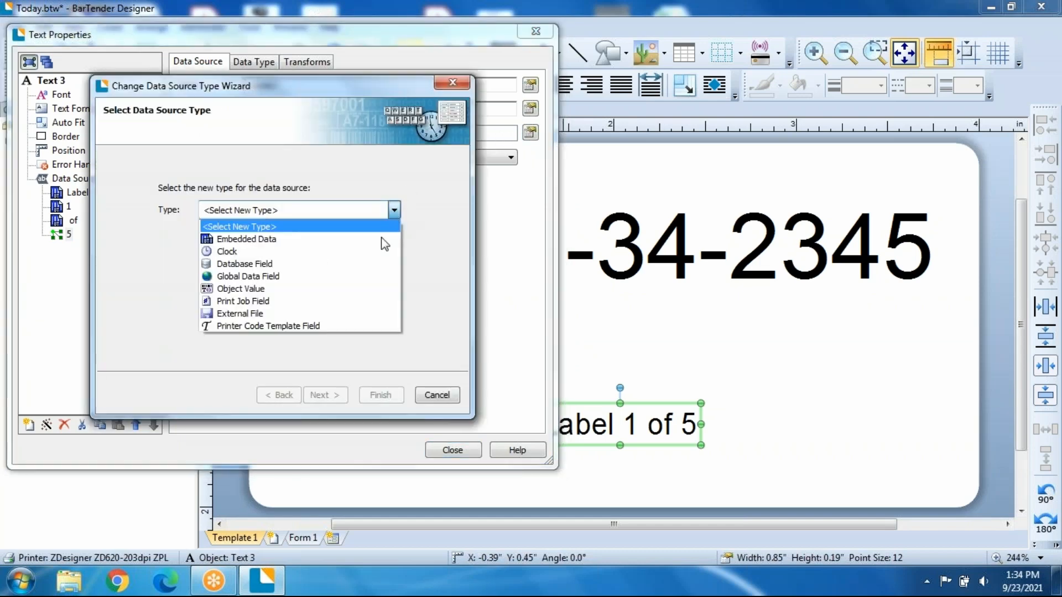
{"action": "left_click", "coordinate": [244, 263]}
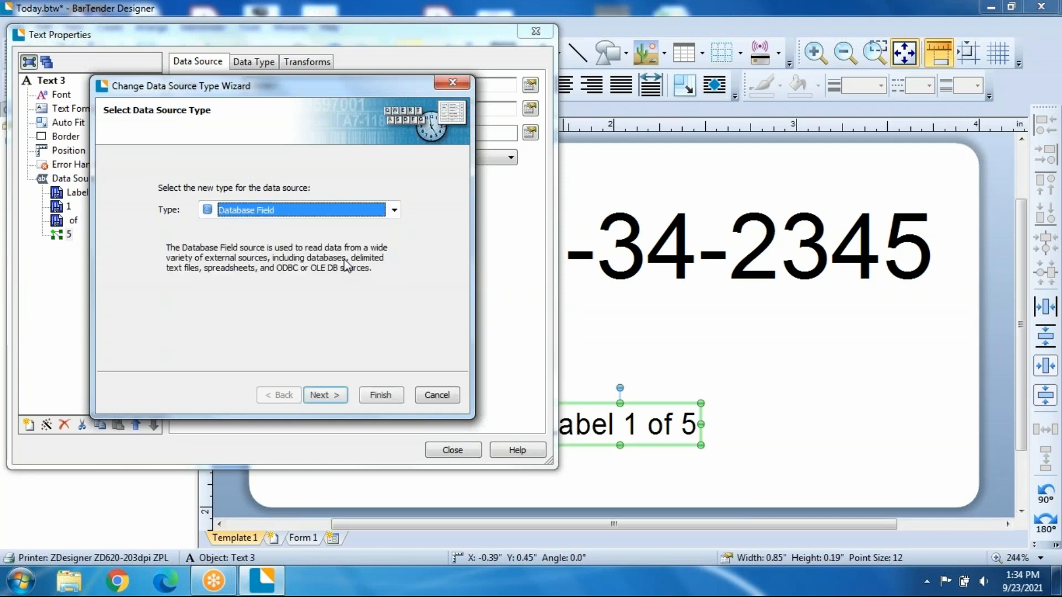
{"action": "left_click", "coordinate": [324, 395]}
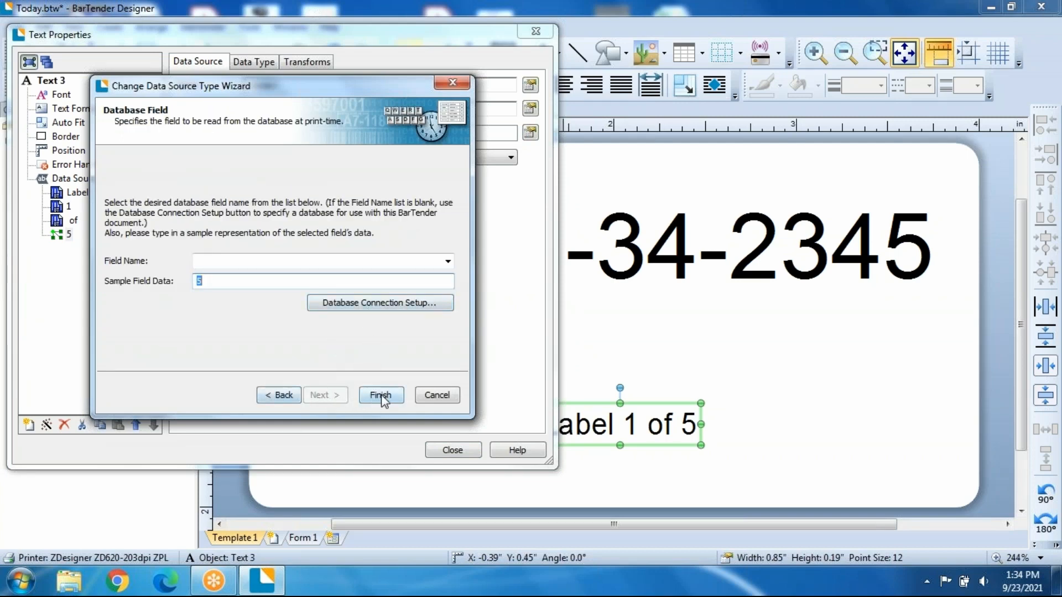
{"action": "left_click", "coordinate": [380, 395]}
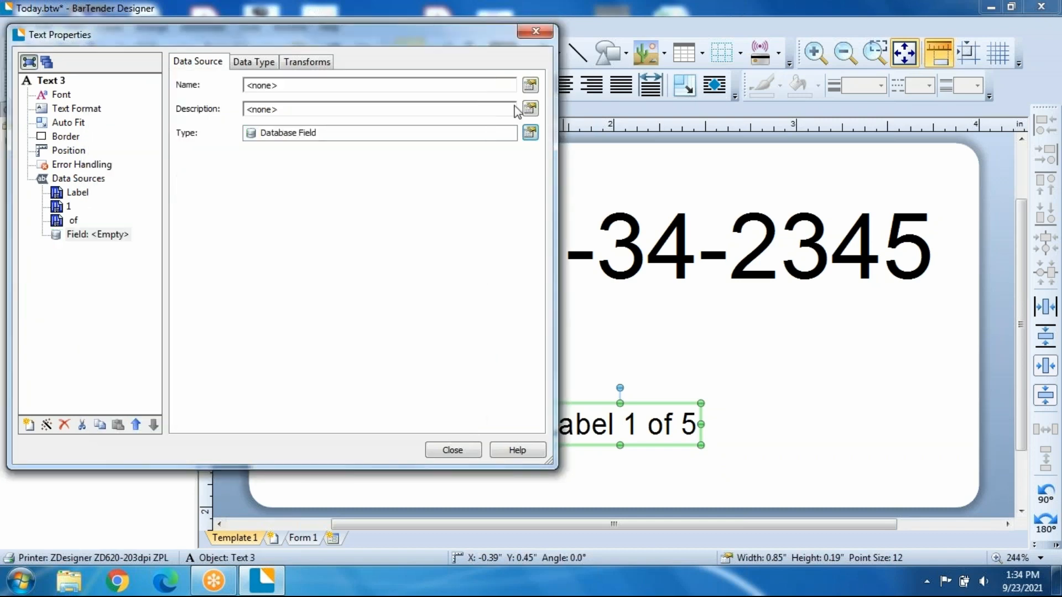
{"action": "left_click", "coordinate": [452, 449]}
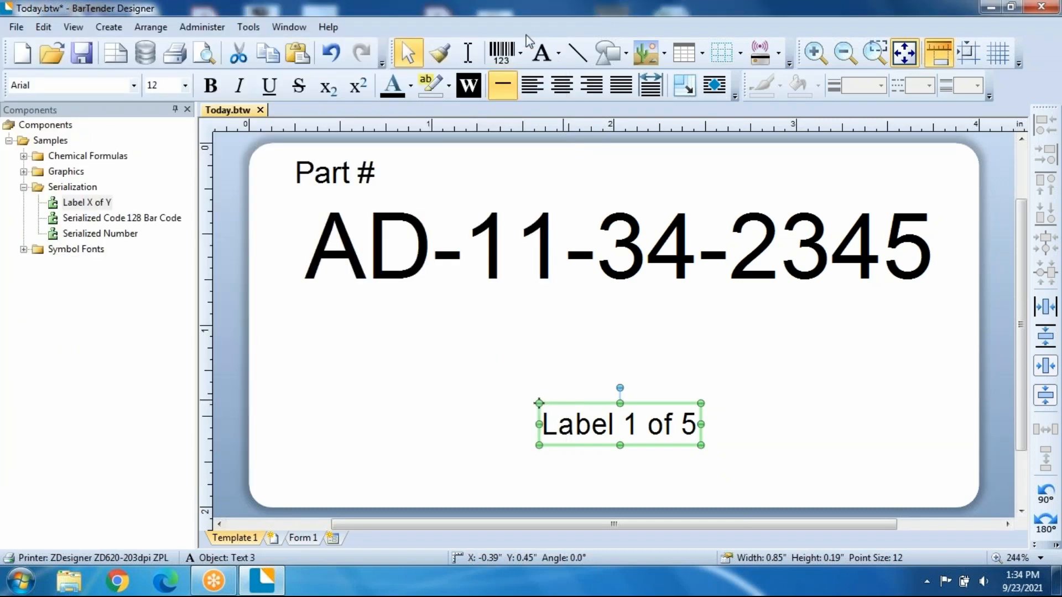
{"action": "mouse_move", "coordinate": [420, 383]}
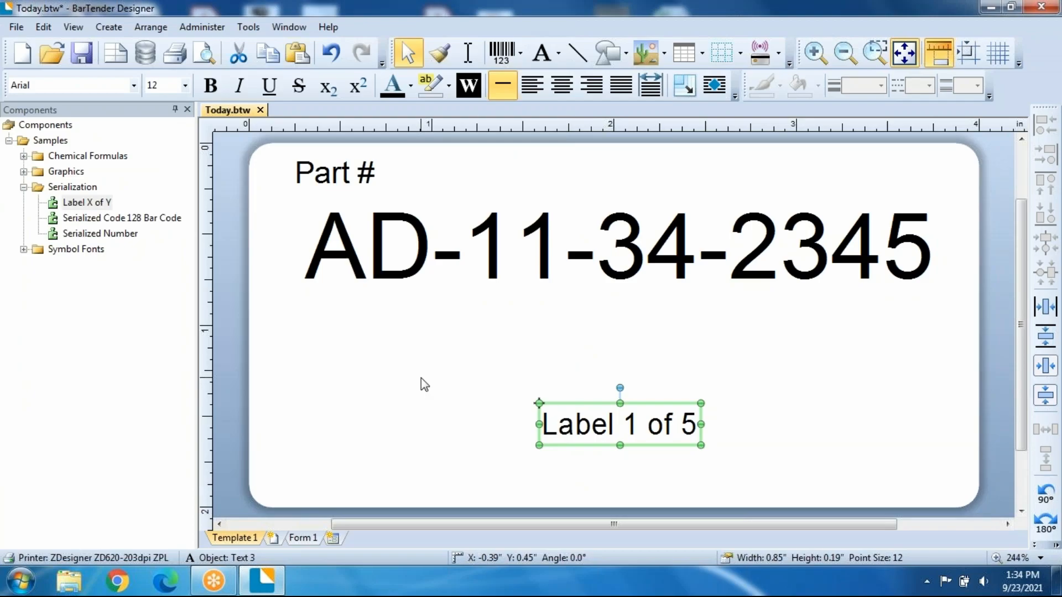